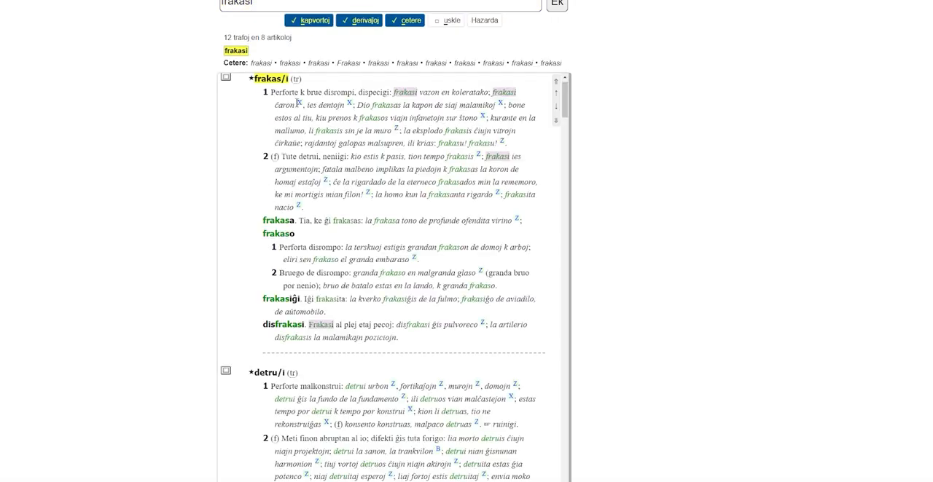
Select the word 'Perforte' opening definition 1 of the frakas/i entry.
{"action": "double_click", "coordinate": [284, 92]}
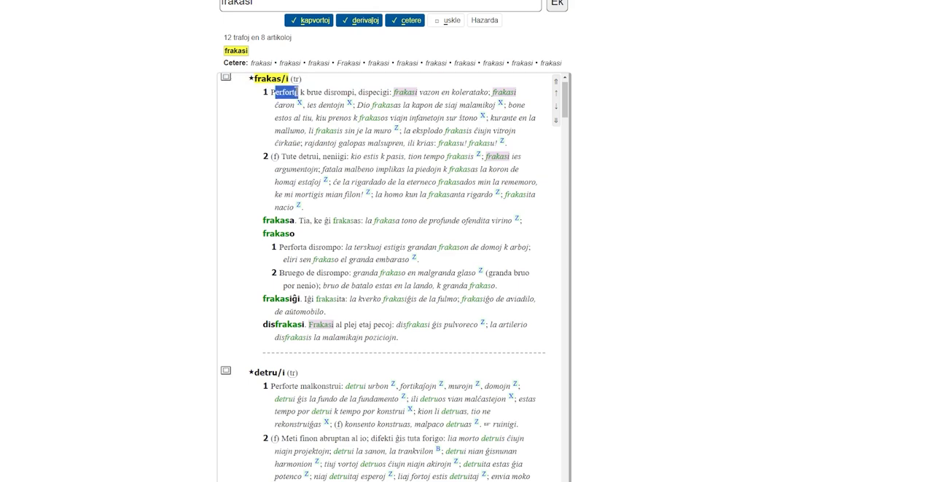